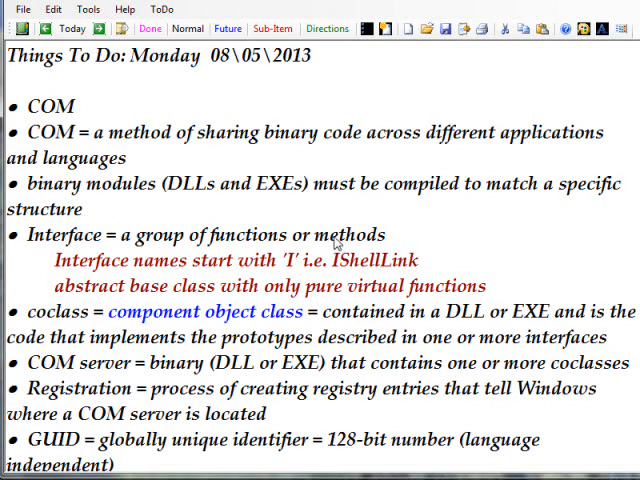
pyautogui.moveTo(452, 238)
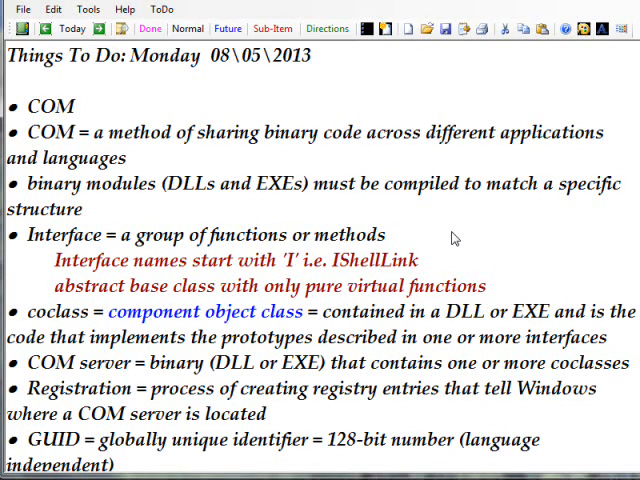
pyautogui.scroll(-3)
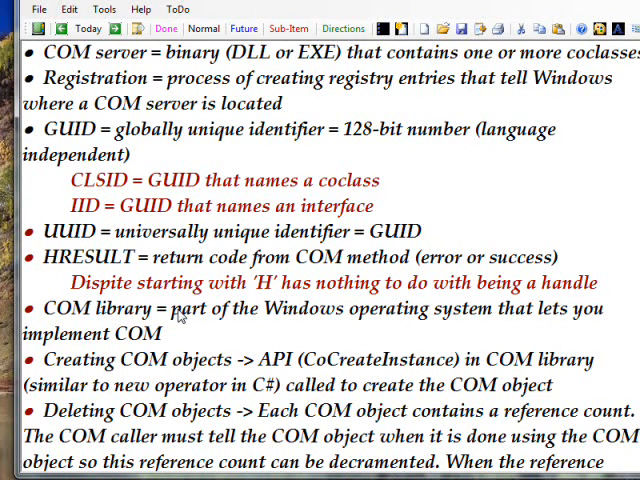
pyautogui.scroll(-3)
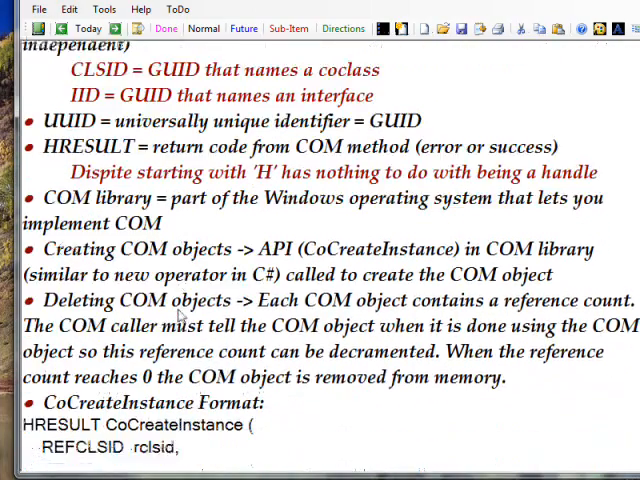
pyautogui.scroll(-3)
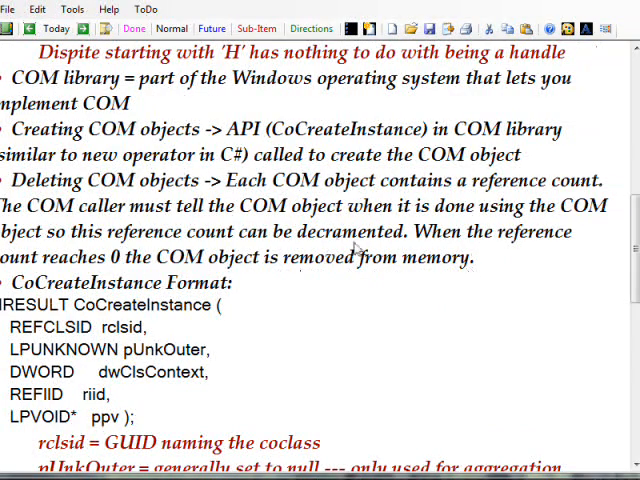
pyautogui.moveTo(280, 174)
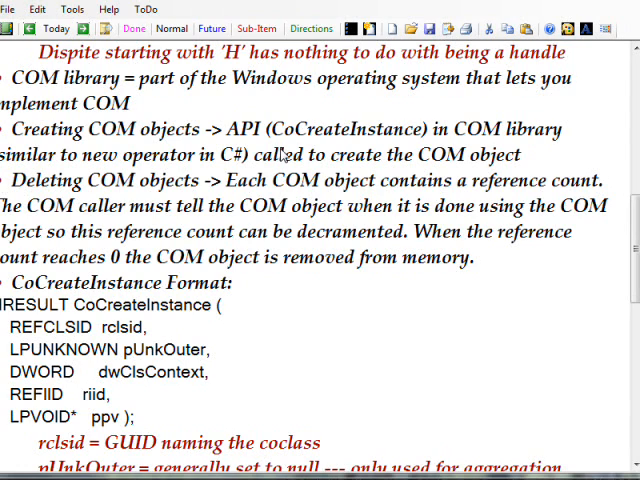
pyautogui.moveTo(322, 152)
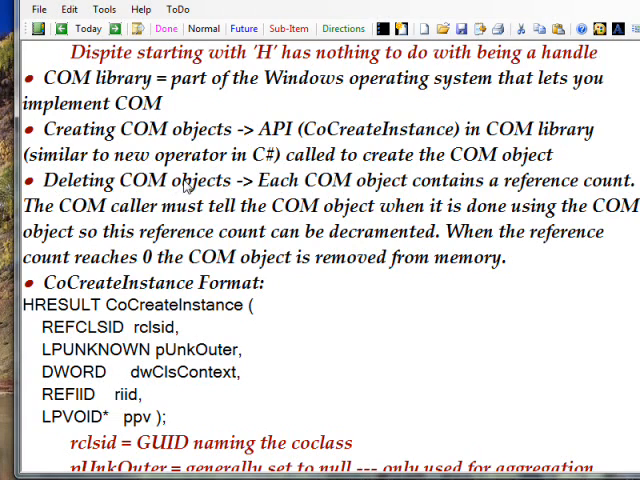
pyautogui.moveTo(252, 216)
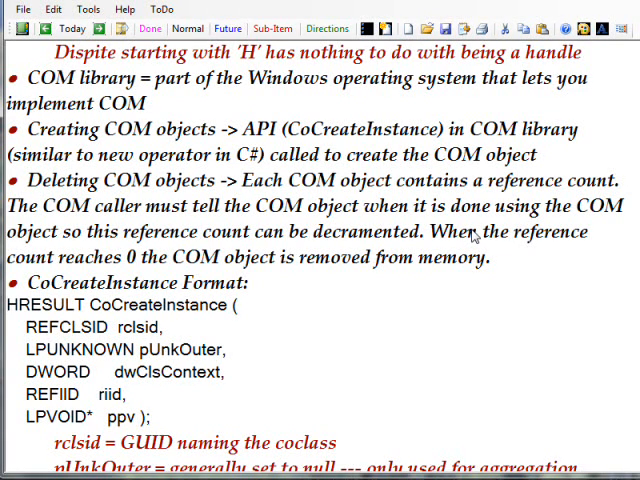
pyautogui.scroll(-3)
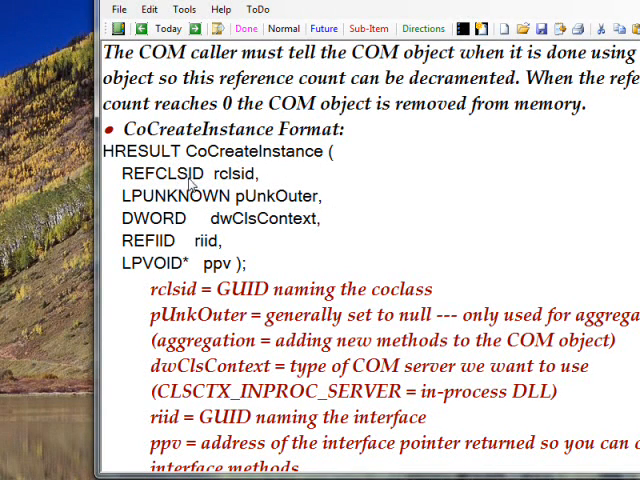
pyautogui.moveTo(216, 184)
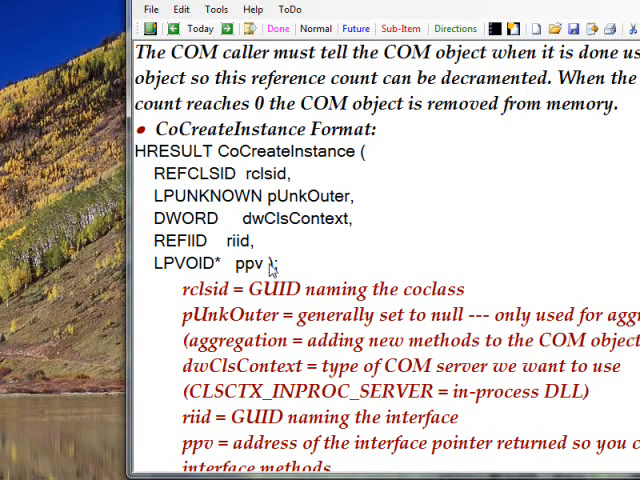
pyautogui.scroll(-3)
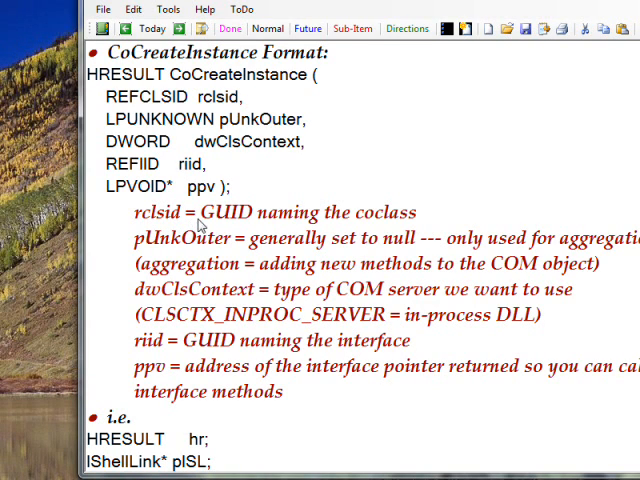
pyautogui.moveTo(412, 220)
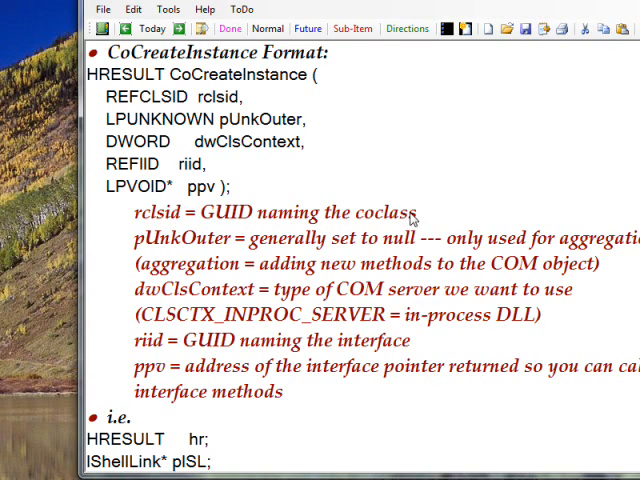
pyautogui.moveTo(184, 250)
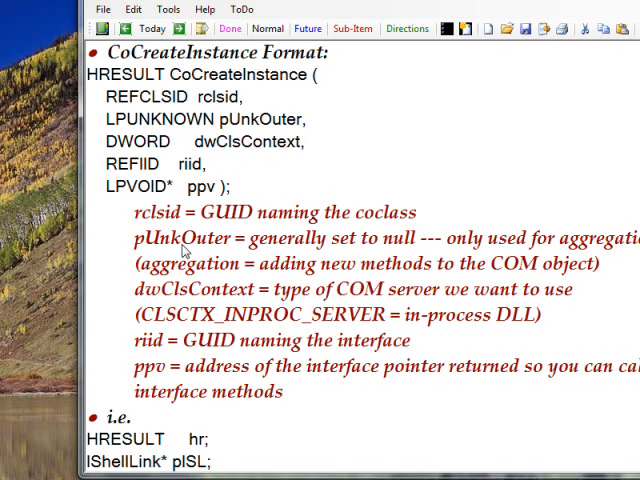
pyautogui.moveTo(210, 244)
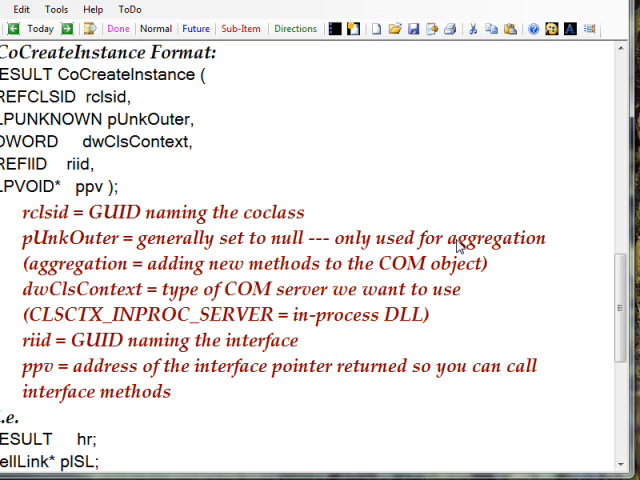
pyautogui.moveTo(424, 312)
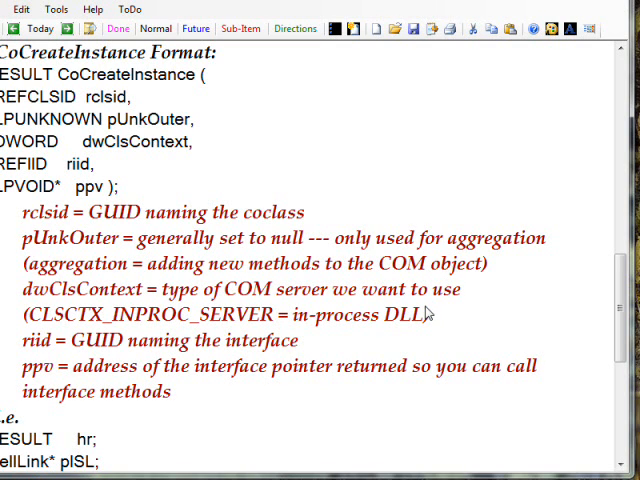
pyautogui.moveTo(420, 312)
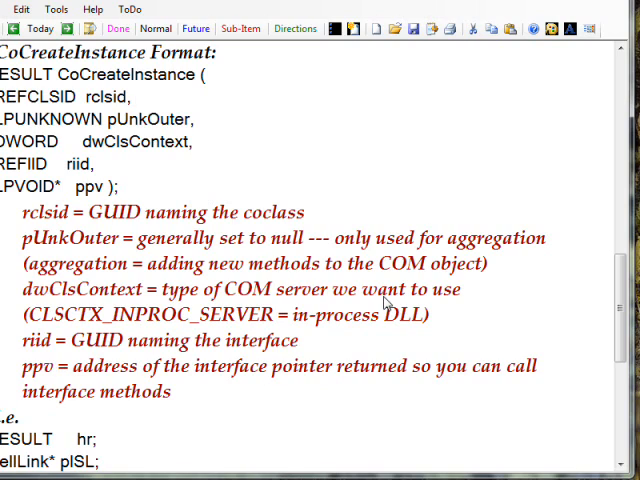
pyautogui.moveTo(388, 302)
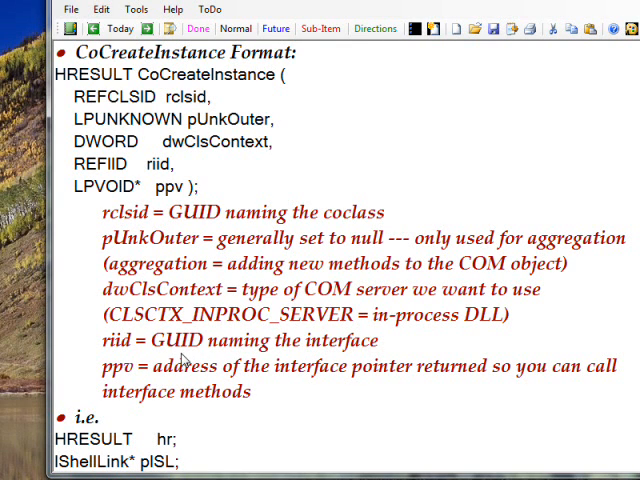
pyautogui.moveTo(360, 350)
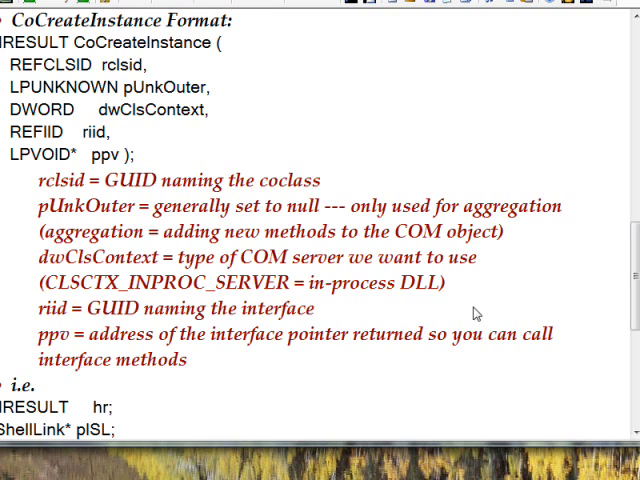
pyautogui.moveTo(470, 306)
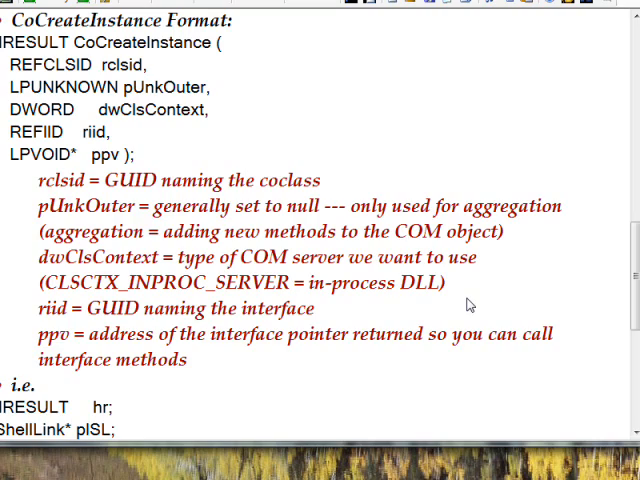
pyautogui.scroll(-3)
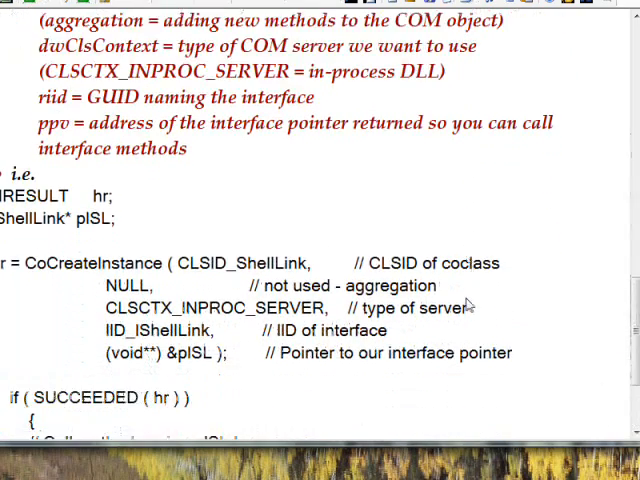
pyautogui.scroll(-3)
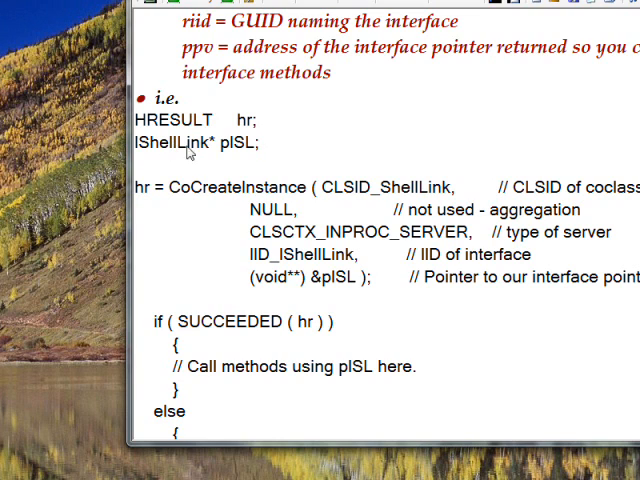
pyautogui.moveTo(184, 152)
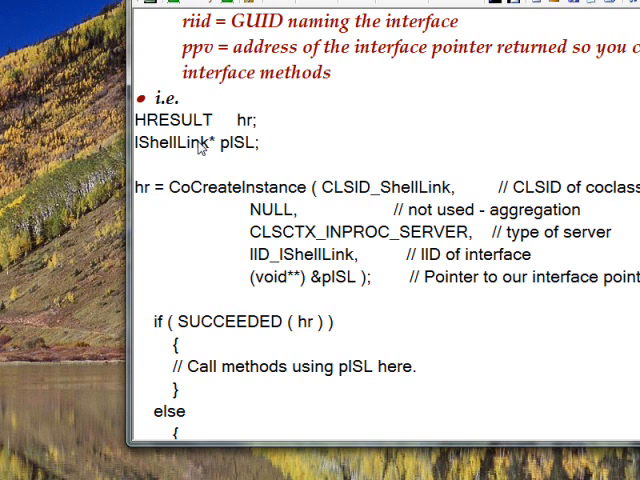
pyautogui.moveTo(210, 148)
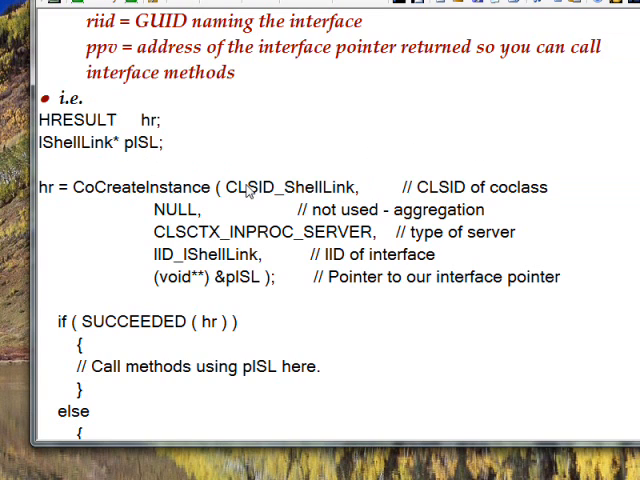
pyautogui.scroll(-3)
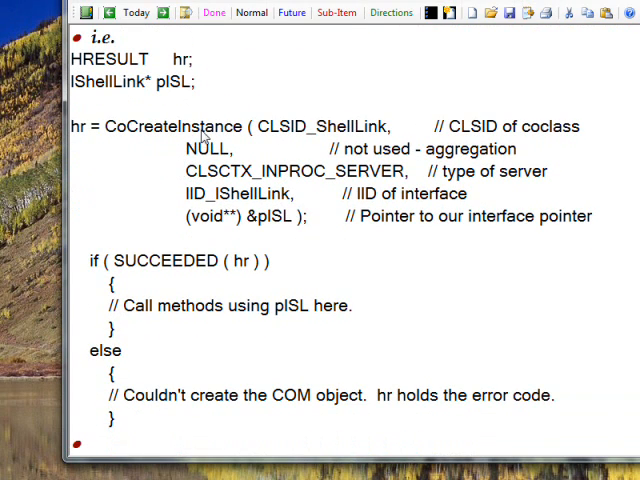
pyautogui.moveTo(330, 136)
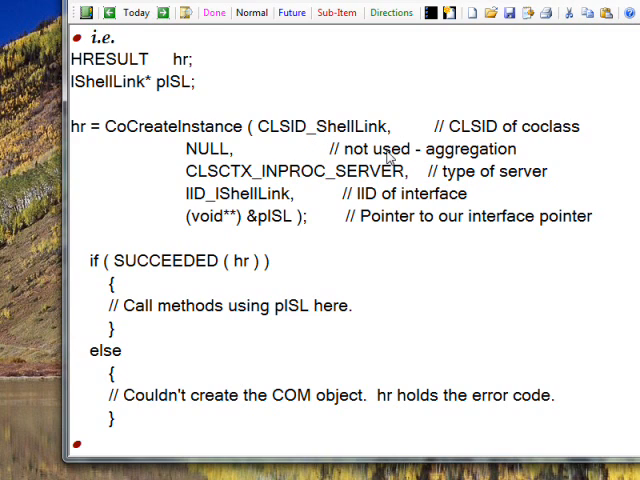
pyautogui.moveTo(204, 176)
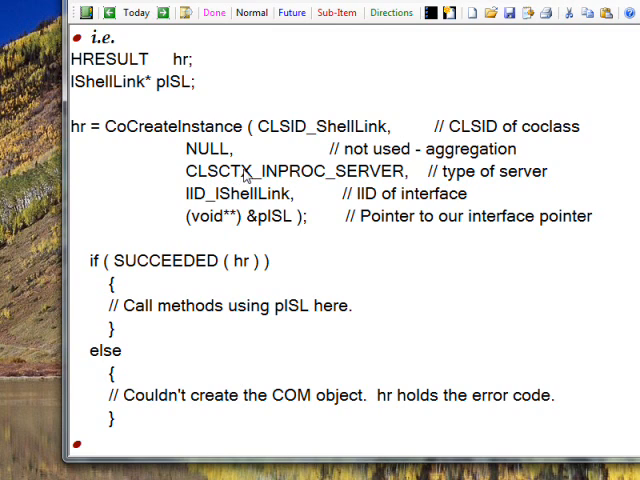
pyautogui.moveTo(424, 170)
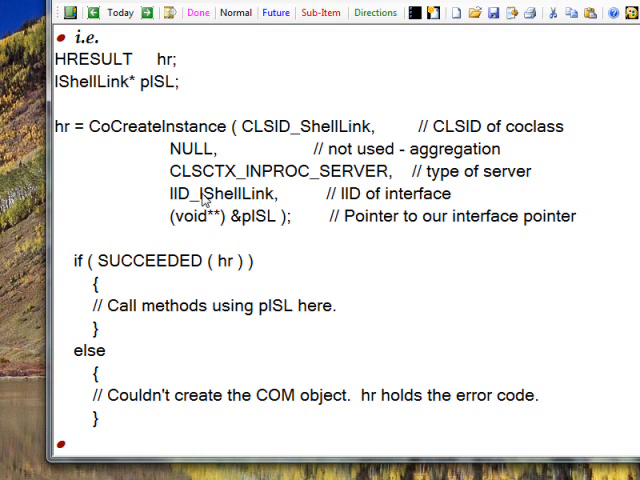
pyautogui.moveTo(302, 202)
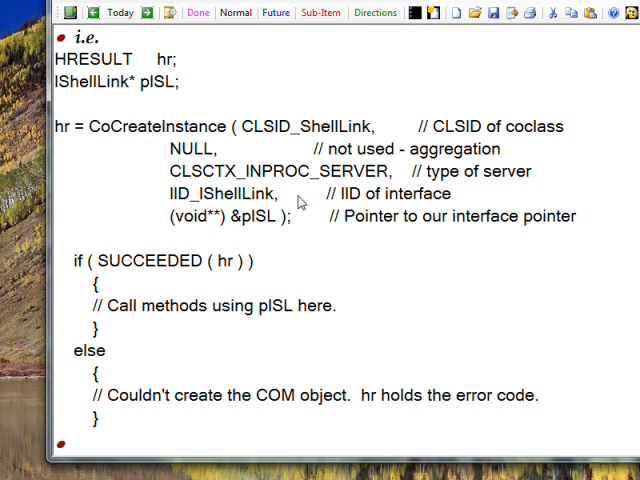
pyautogui.moveTo(356, 198)
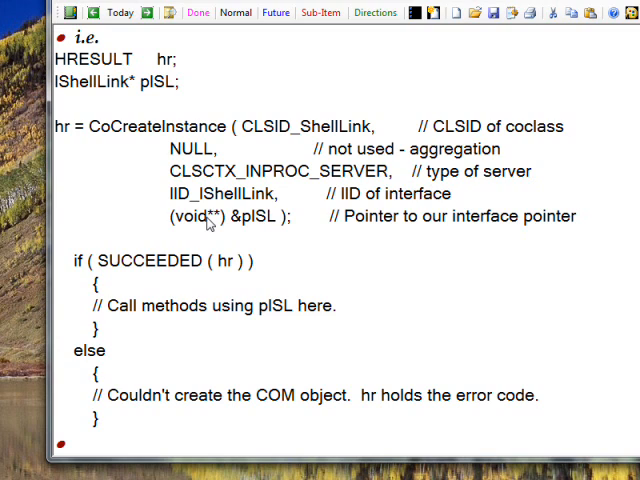
pyautogui.moveTo(276, 222)
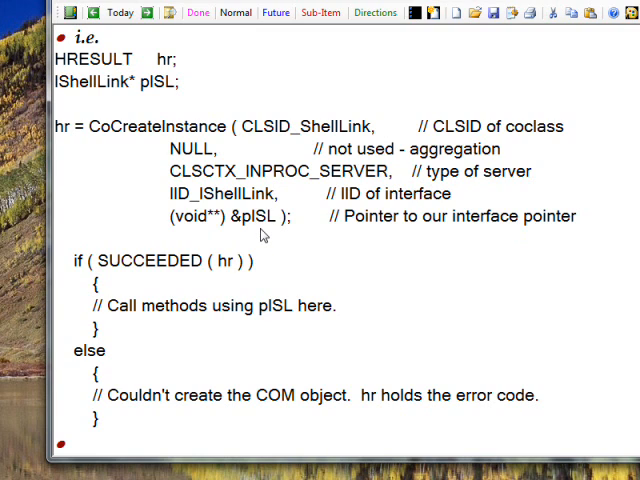
pyautogui.moveTo(378, 226)
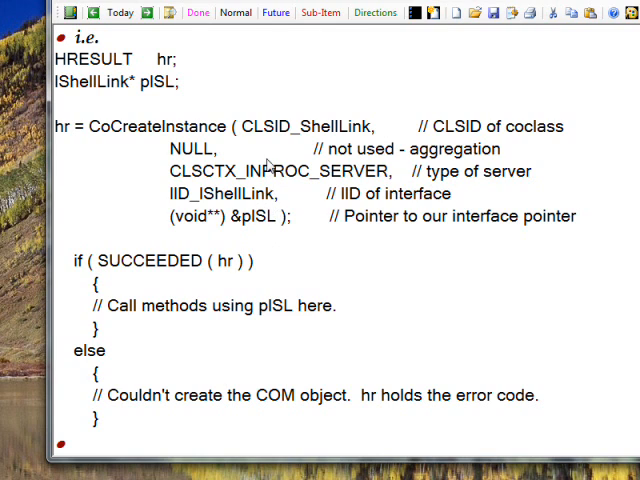
pyautogui.moveTo(288, 262)
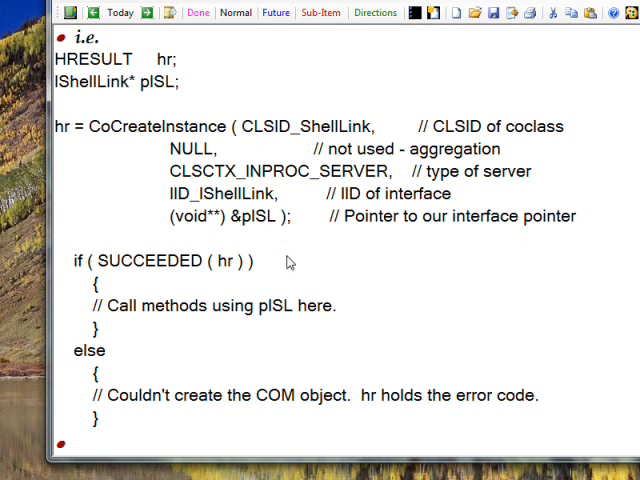
pyautogui.moveTo(264, 266)
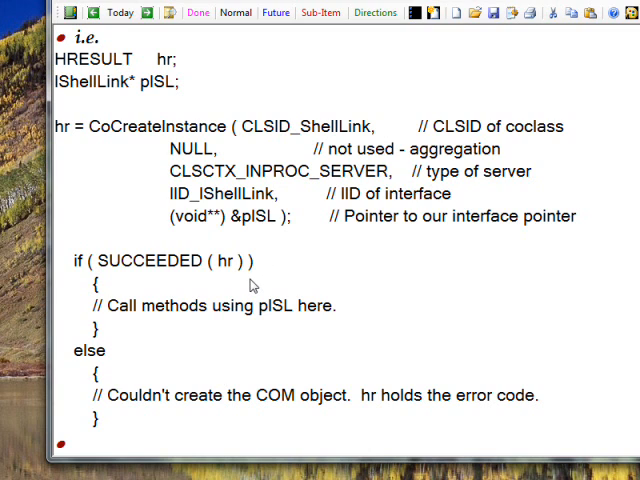
pyautogui.moveTo(404, 234)
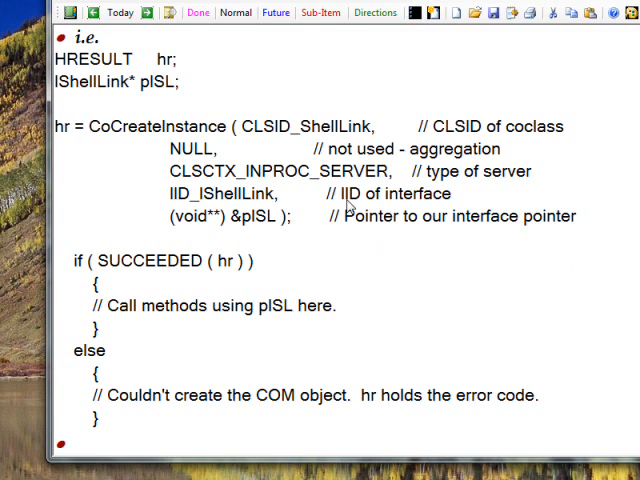
pyautogui.moveTo(356, 264)
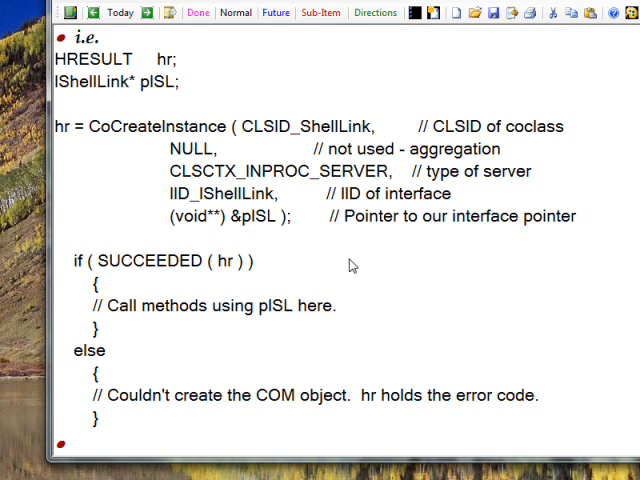
pyautogui.moveTo(348, 264)
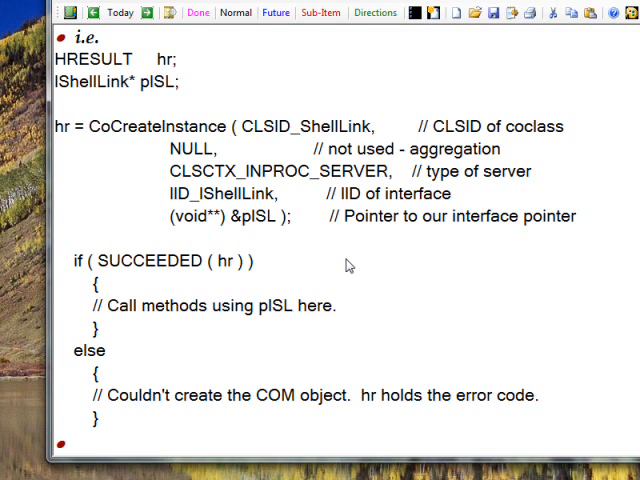
pyautogui.moveTo(204, 280)
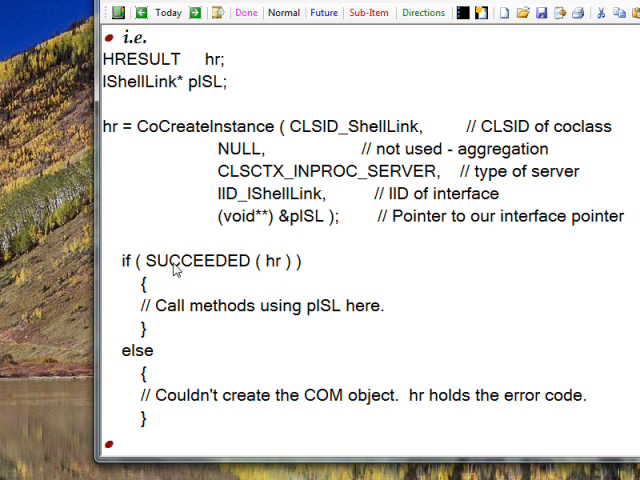
pyautogui.moveTo(264, 268)
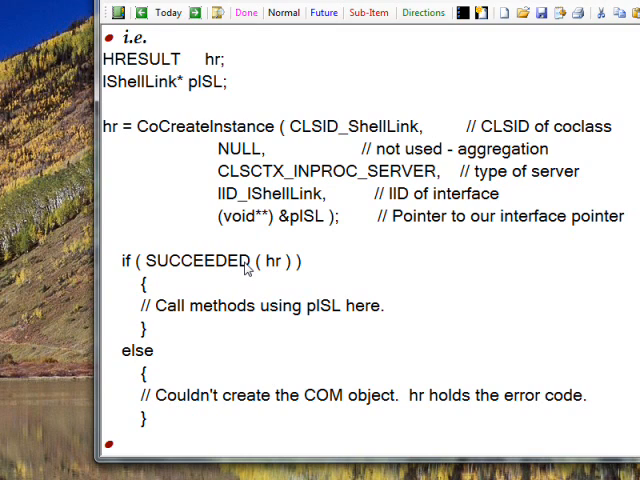
pyautogui.moveTo(252, 300)
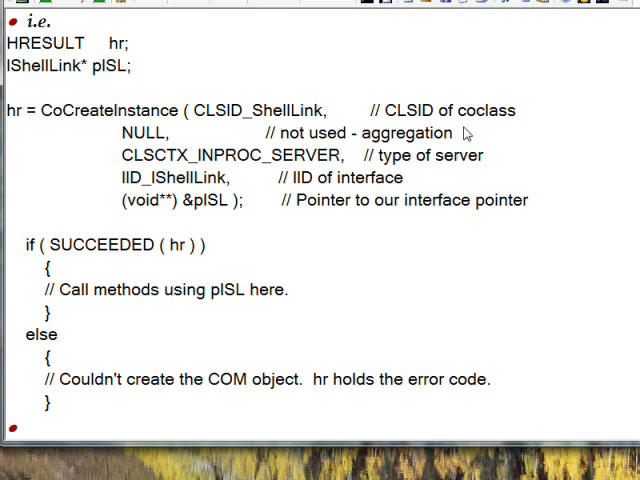
pyautogui.moveTo(462, 152)
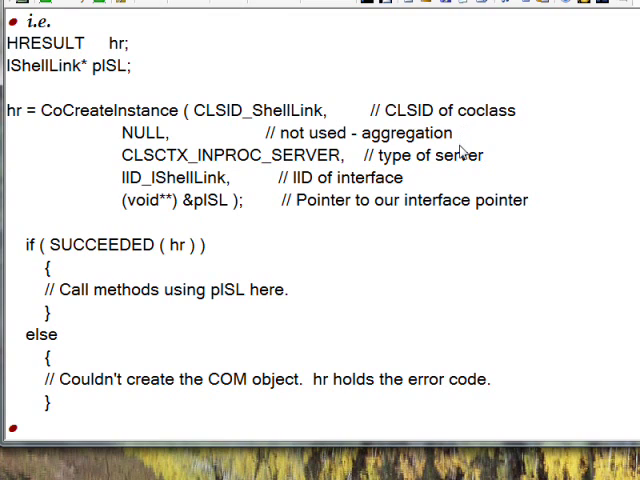